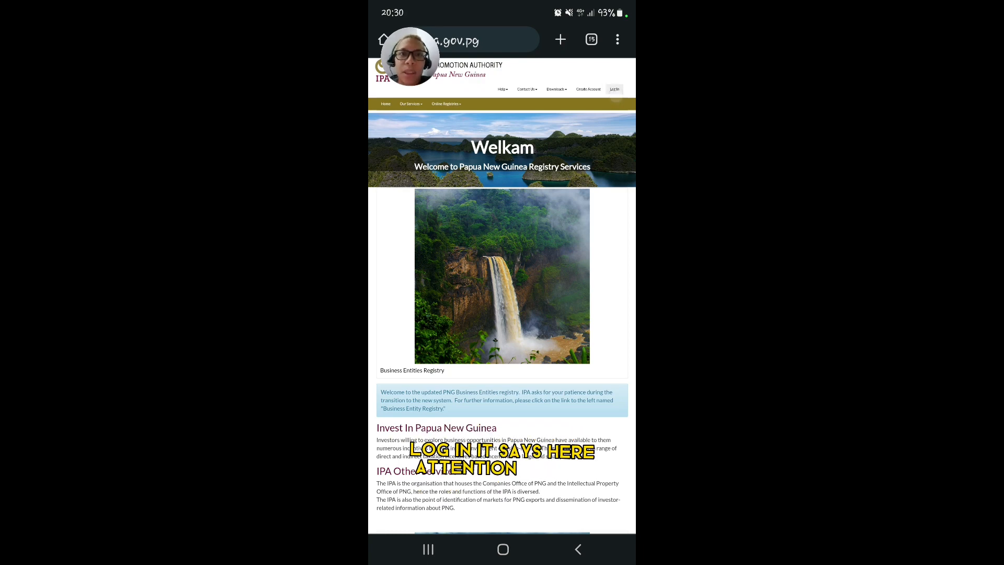
# - Attempt to log in, dismissing the Attention dialog and the password-reset Notice
pyautogui.click(613, 89)
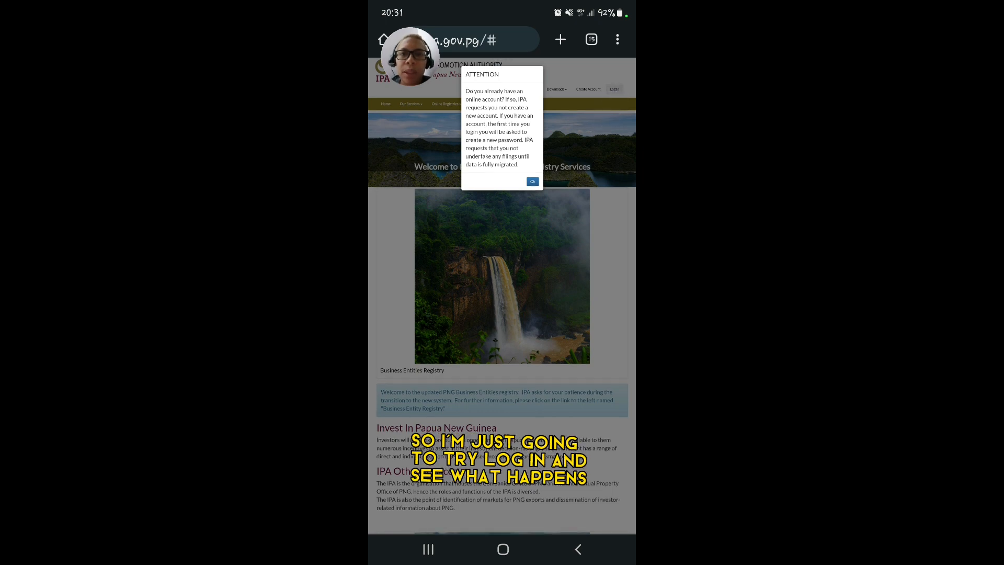
pyautogui.click(532, 181)
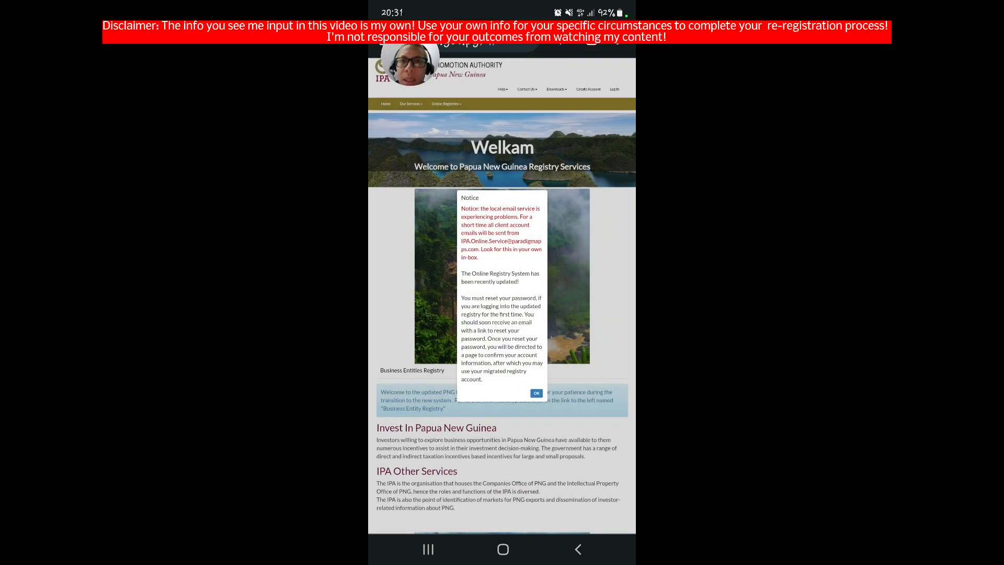
pyautogui.scroll(-3)
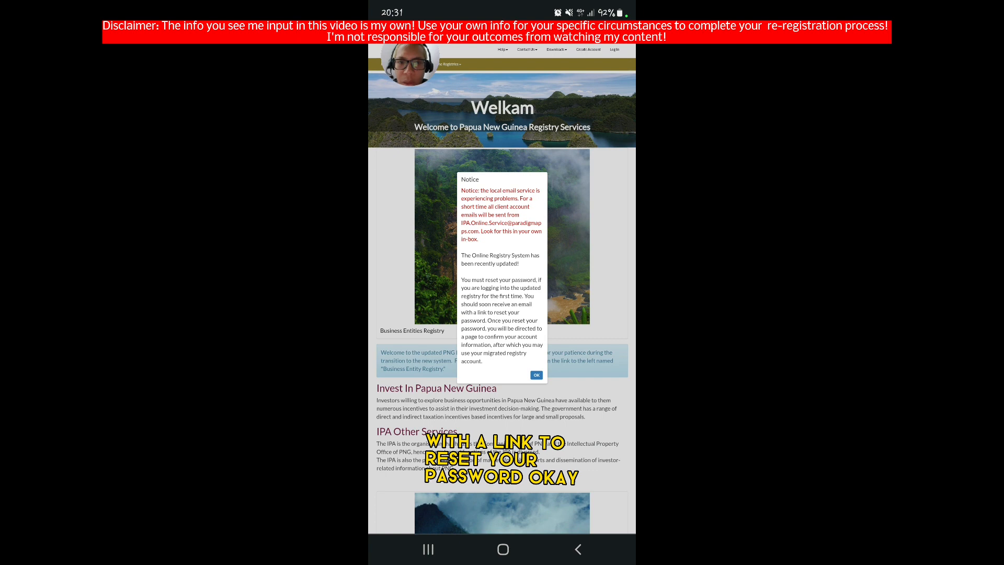
pyautogui.click(536, 374)
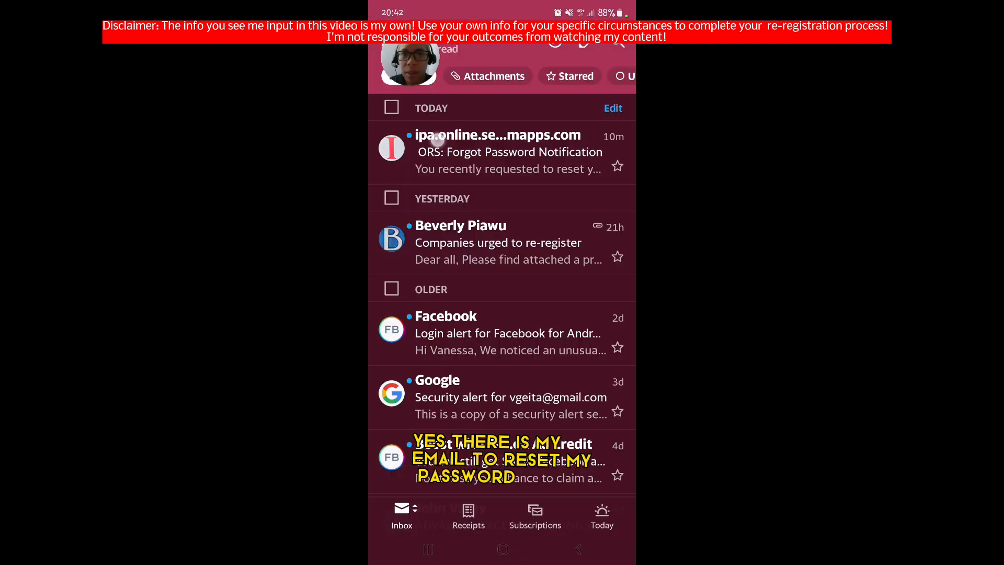
# - Open the ipa.online.service reset email and follow its 'here' password link
pyautogui.click(509, 151)
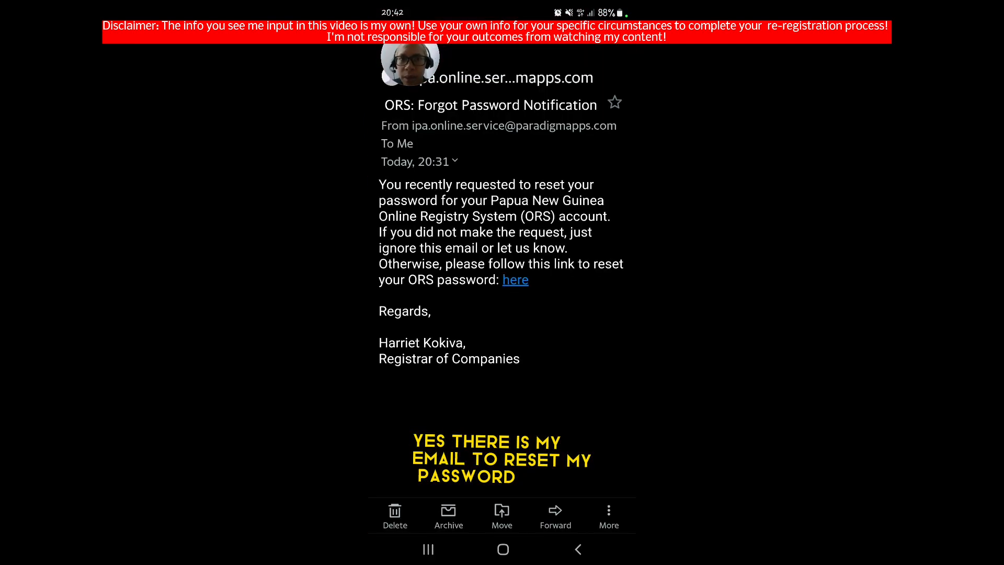
pyautogui.click(515, 280)
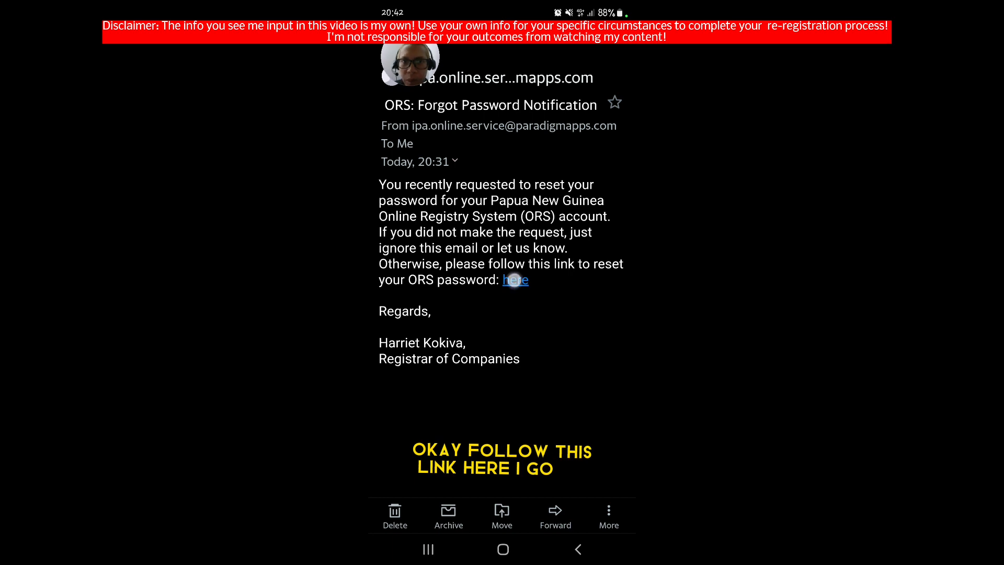
pyautogui.click(516, 280)
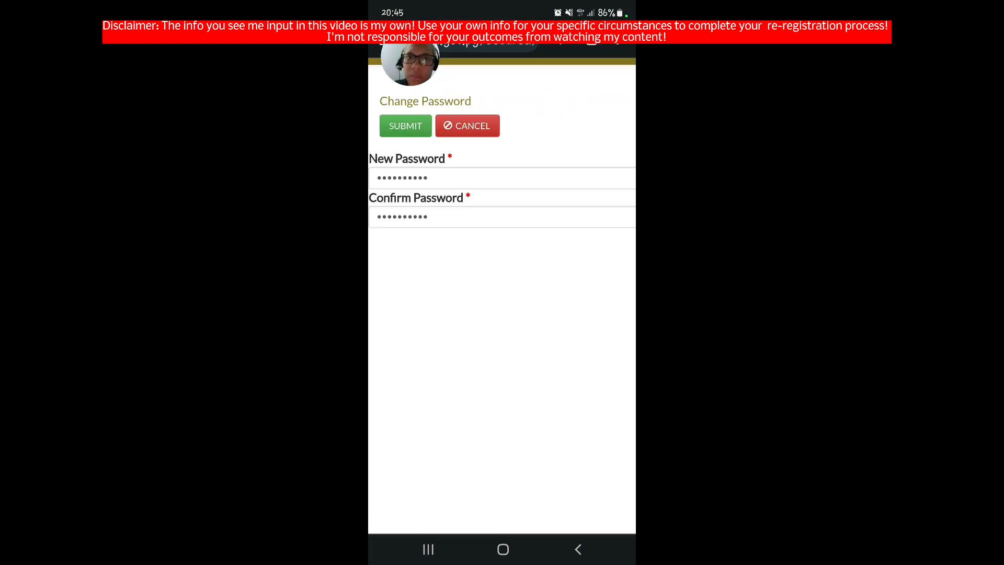
# - Submit the new password twice, then log in to the registry with it
pyautogui.click(405, 125)
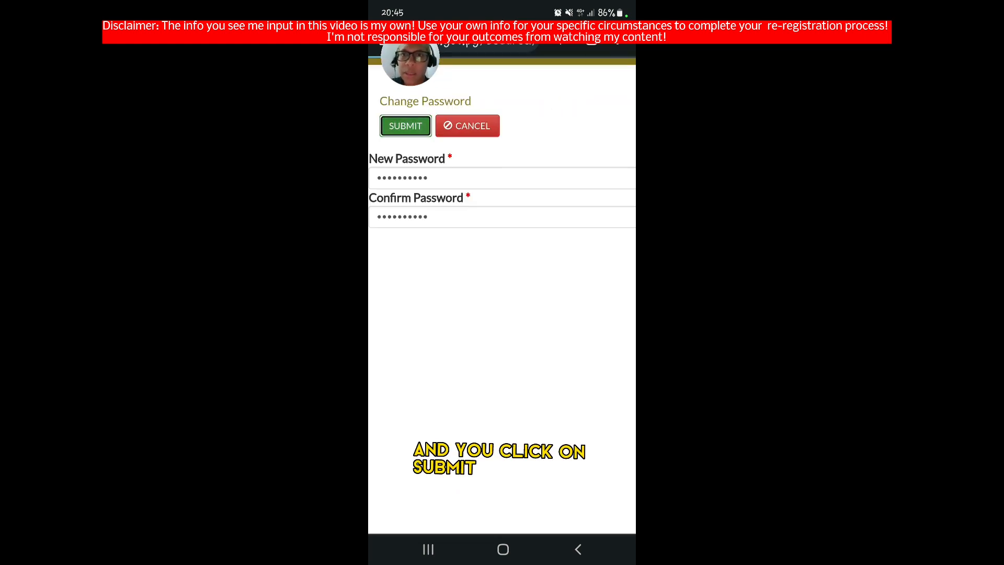
pyautogui.click(405, 126)
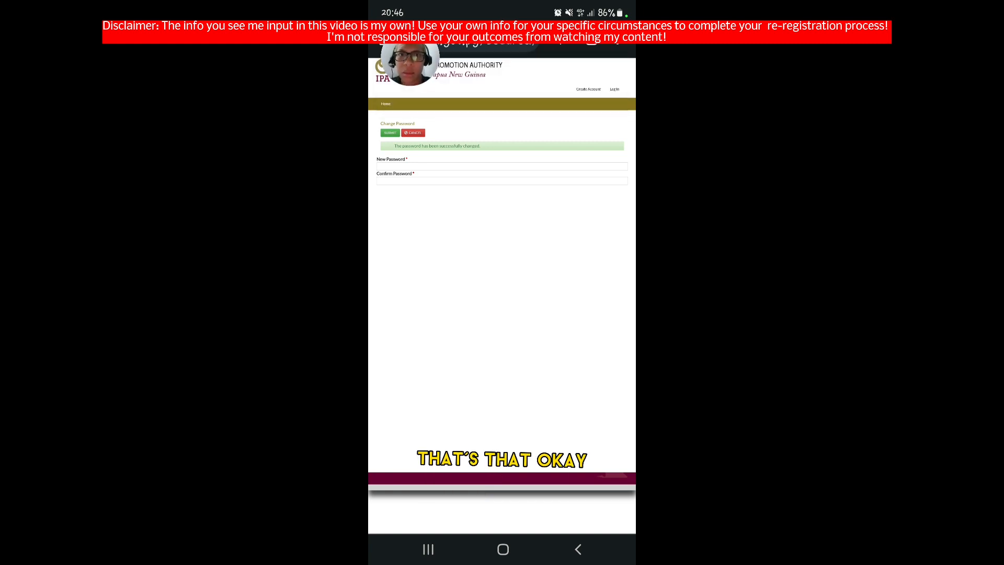
pyautogui.click(613, 89)
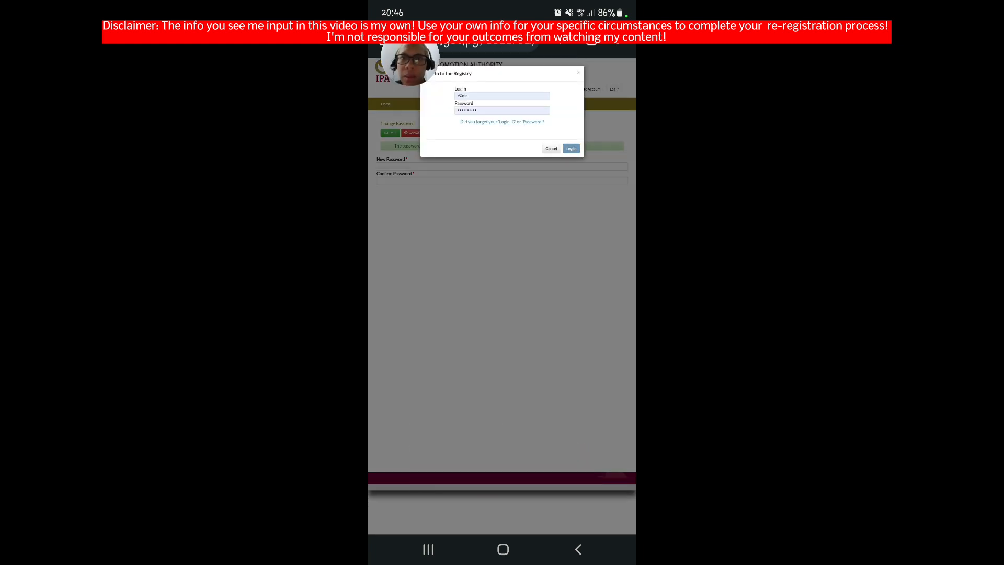
pyautogui.click(570, 149)
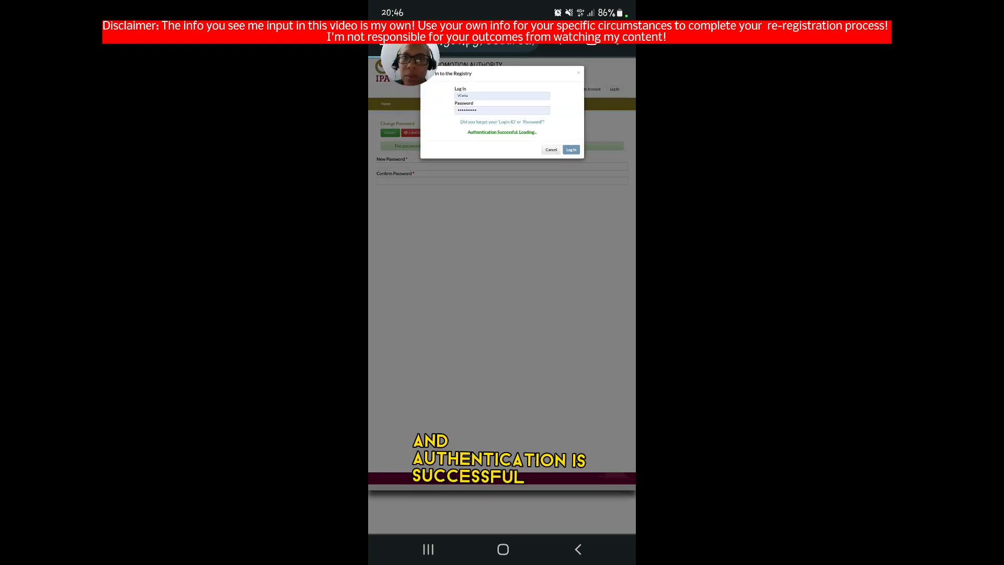
pyautogui.click(570, 149)
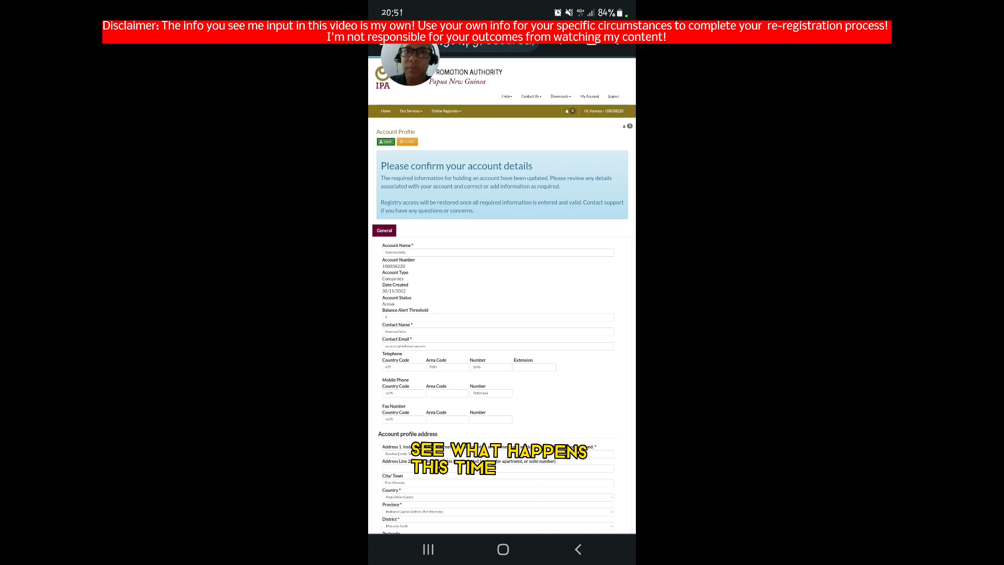
# - Review the Account Profile details and save them
pyautogui.scroll(-3)
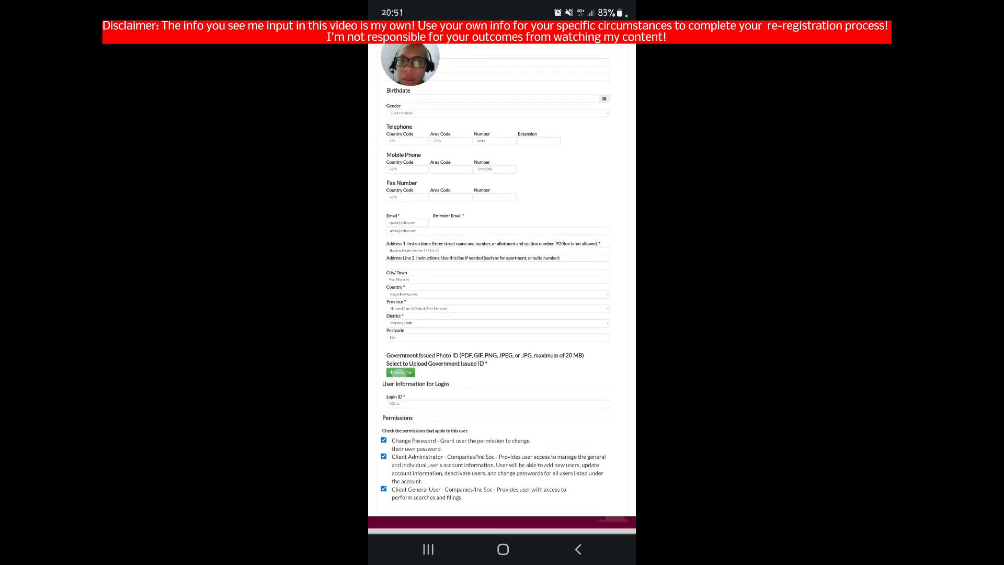
pyautogui.click(401, 372)
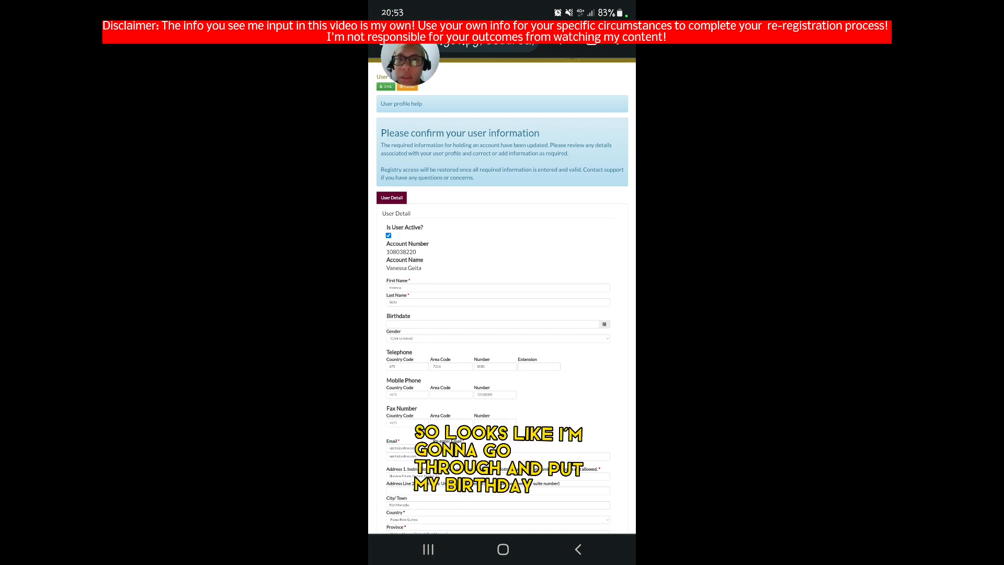
# - Fill in the User Detail fields such as Birthdate and save
pyautogui.scroll(-3)
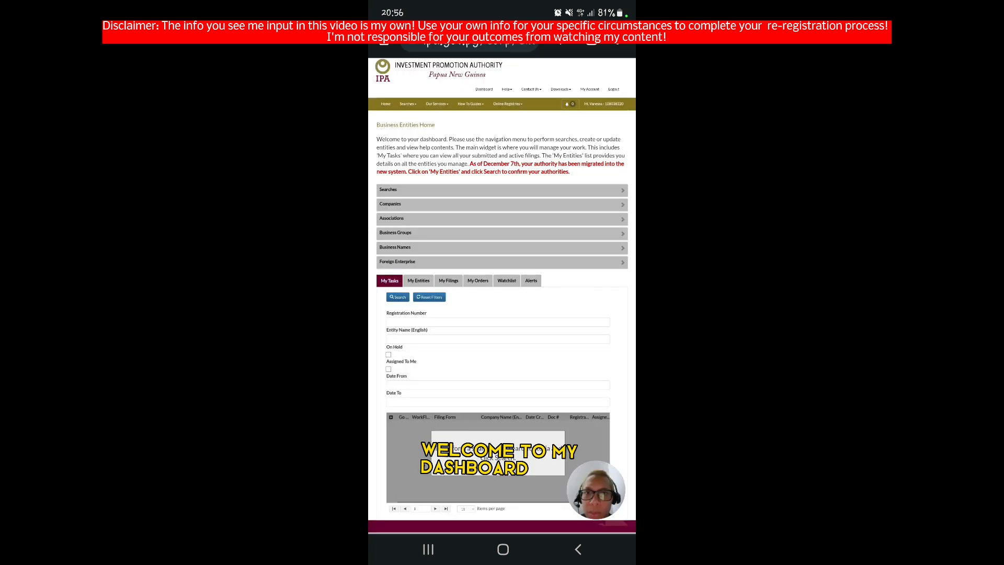
# - Search Re-Register PNG Company for 'Unicorn Emprise Limited' and open the result
pyautogui.click(390, 204)
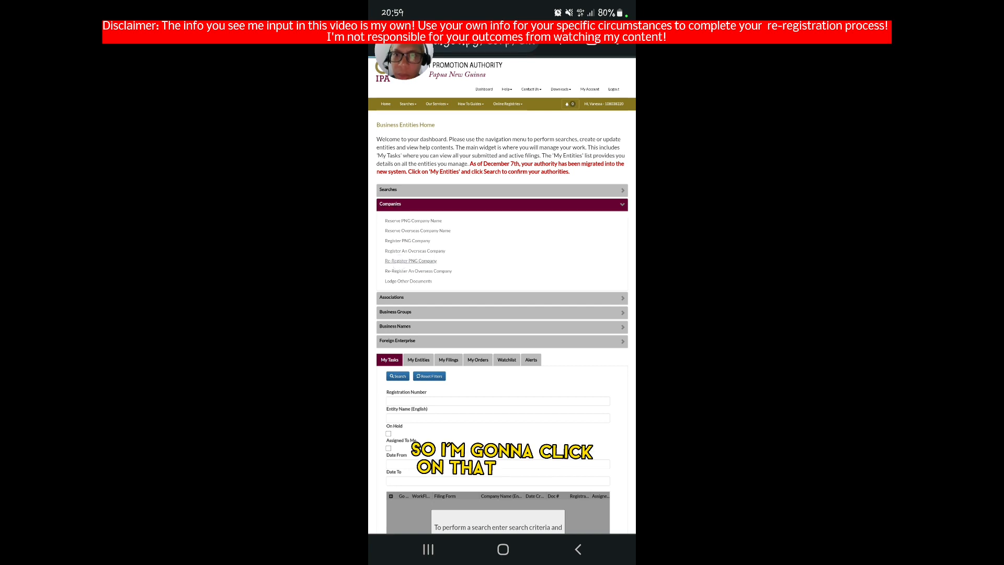
pyautogui.click(410, 260)
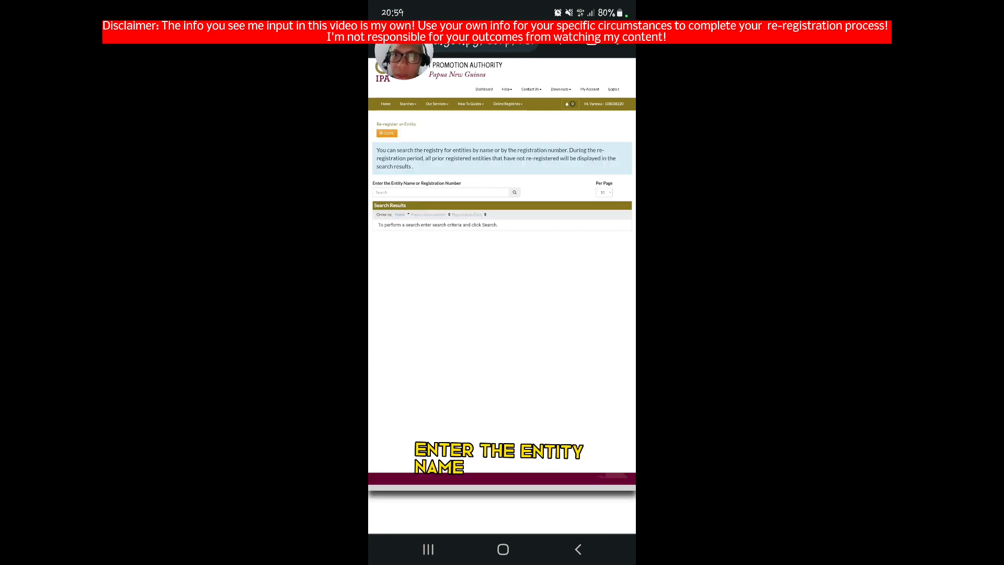
pyautogui.write('Unicorn Emprise Limited')
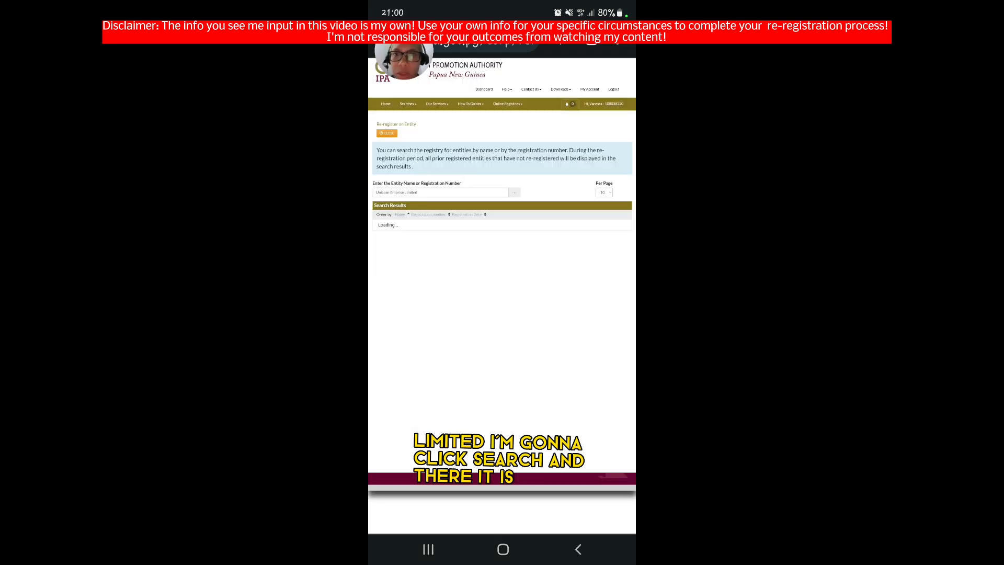
pyautogui.click(514, 192)
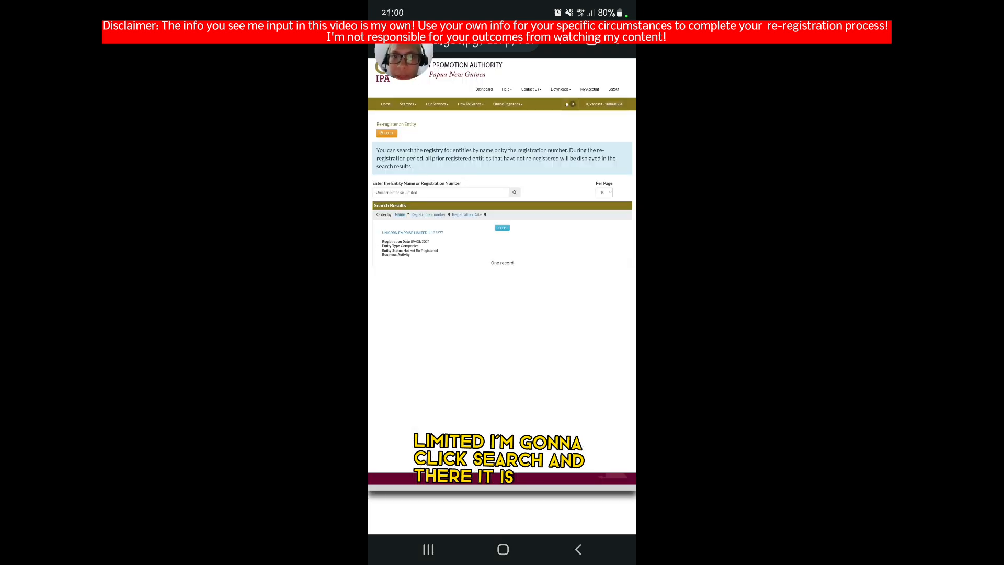
pyautogui.click(502, 227)
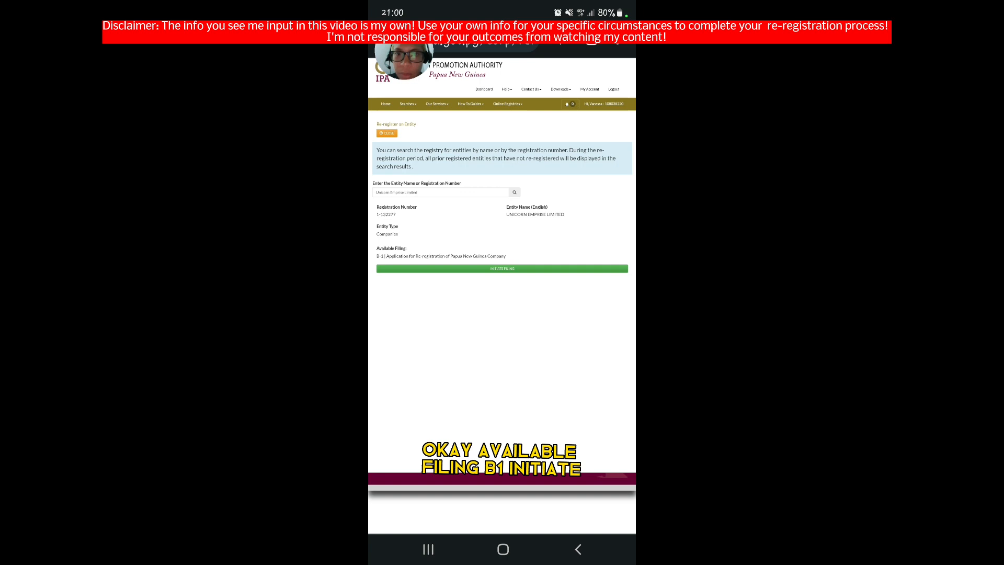
# - Initiate Form B-1, answering No for constitution and the foreign enterprise question
pyautogui.click(502, 268)
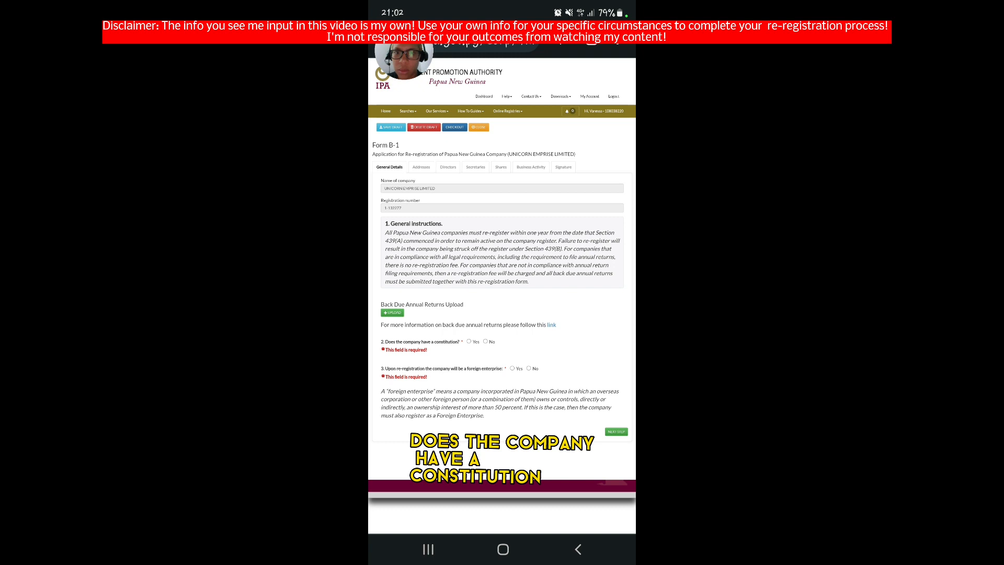
pyautogui.click(485, 341)
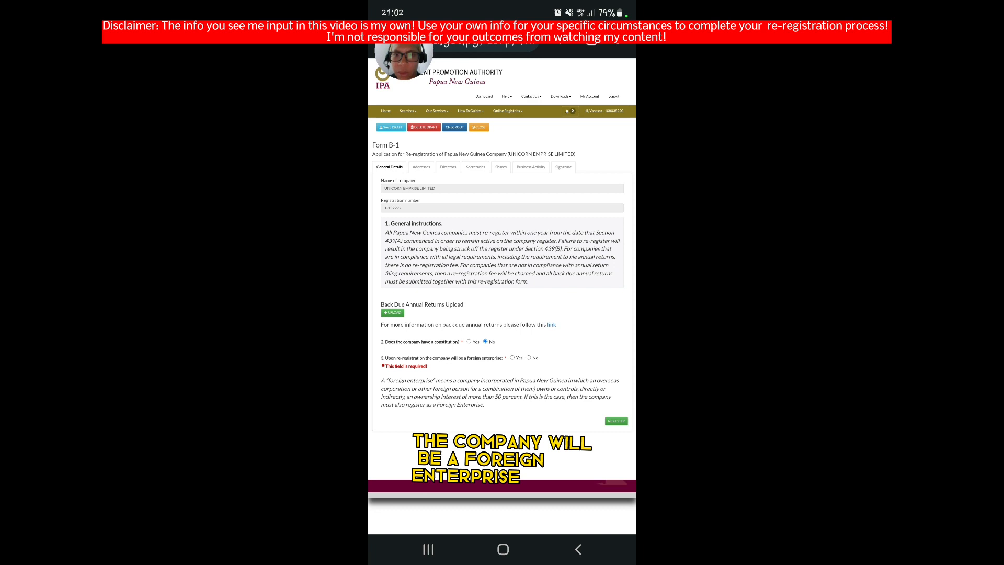
pyautogui.click(529, 357)
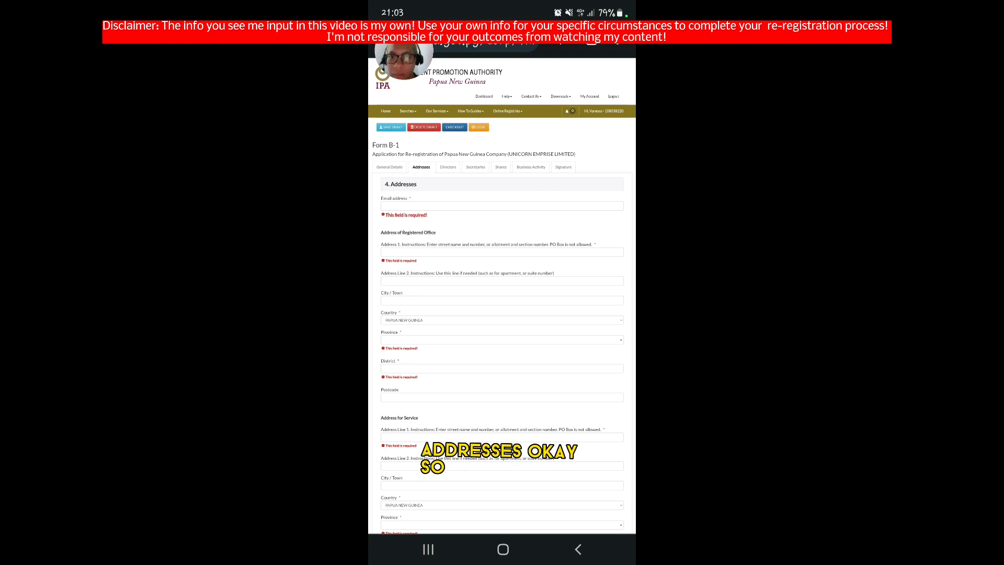
# - Fill the email, registered office, service and business addresses, leaving record checkboxes unticked
pyautogui.scroll(-3)
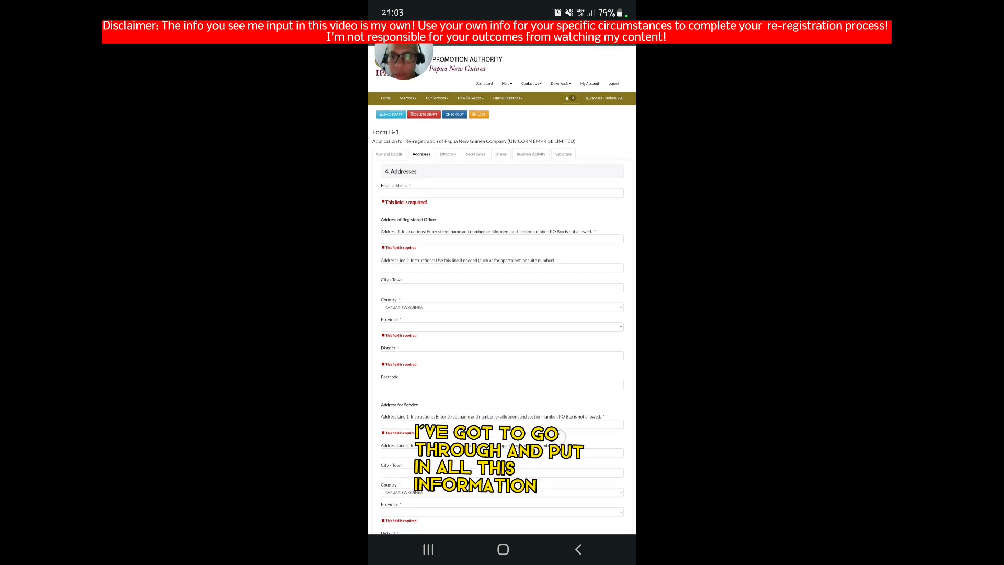
pyautogui.scroll(-3)
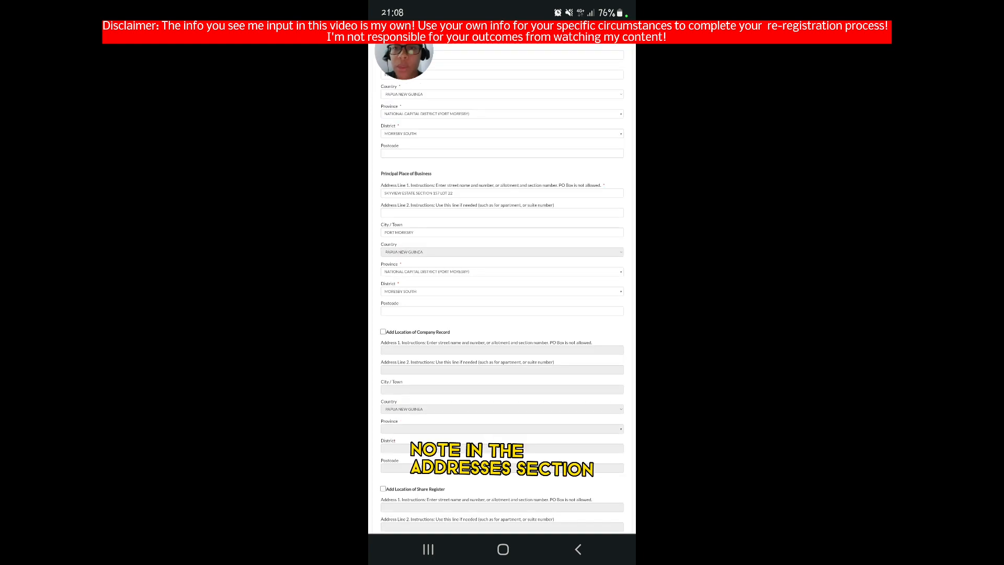
pyautogui.scroll(-3)
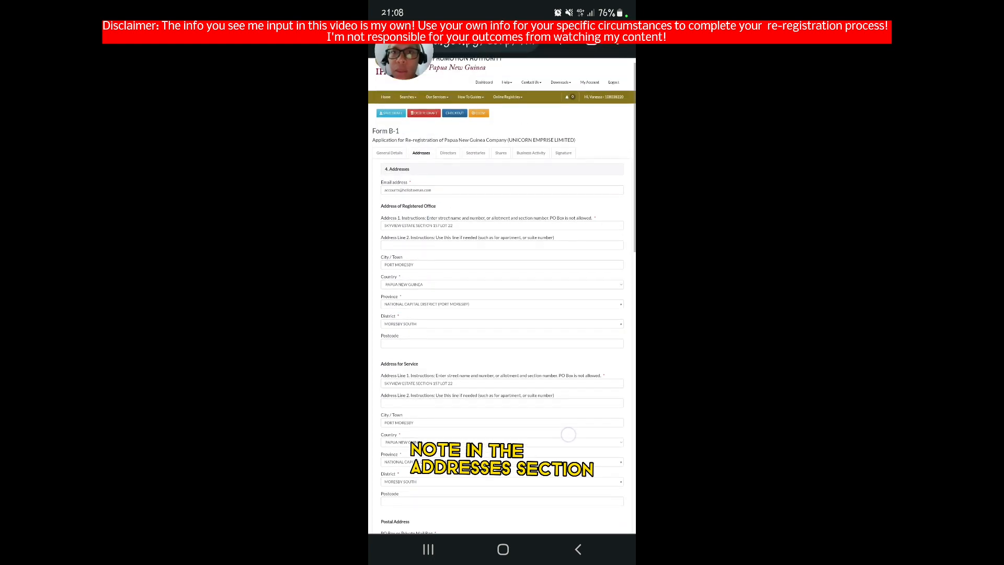
pyautogui.scroll(-3)
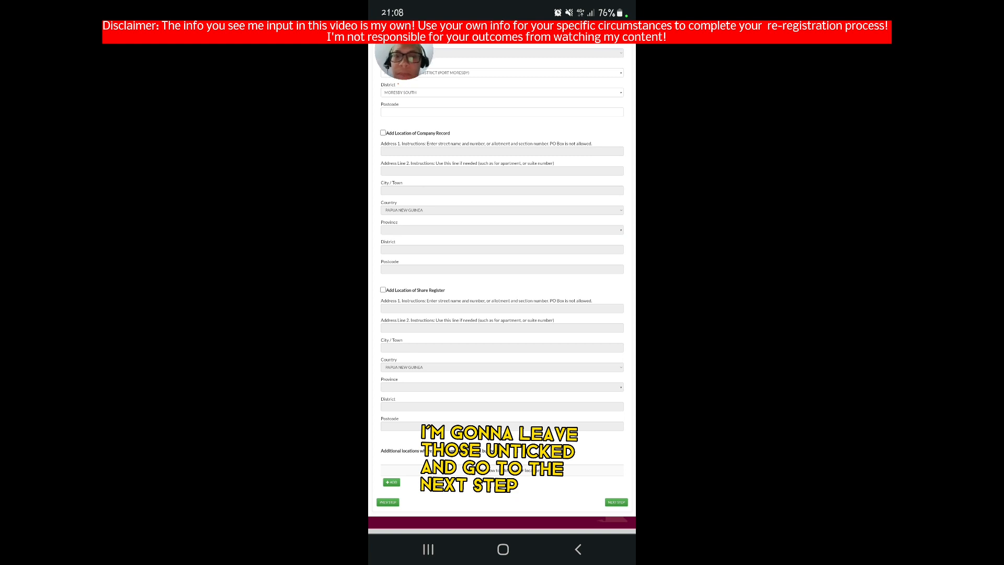
pyautogui.click(616, 501)
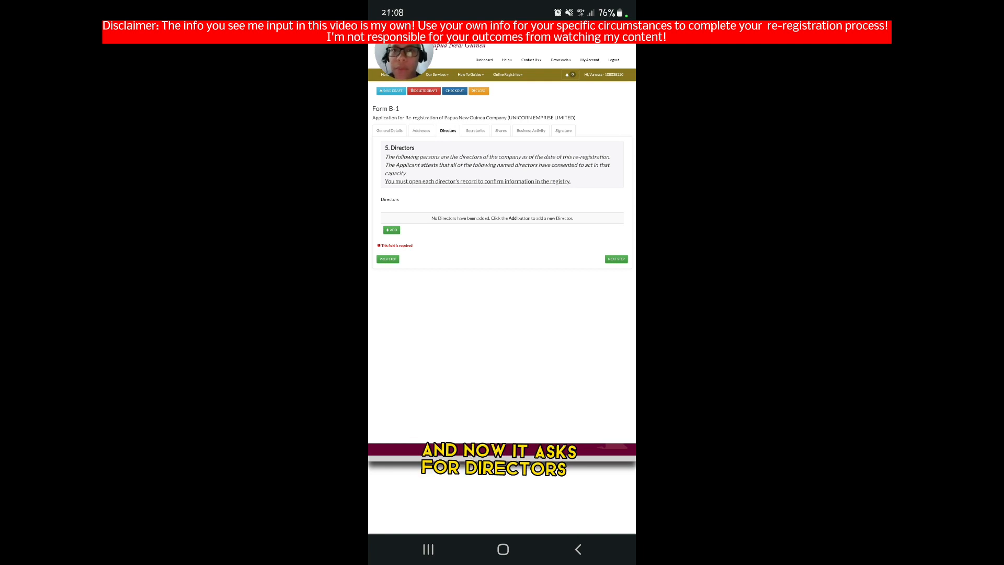
# - Add the current user as director with an appointment date and save
pyautogui.click(391, 229)
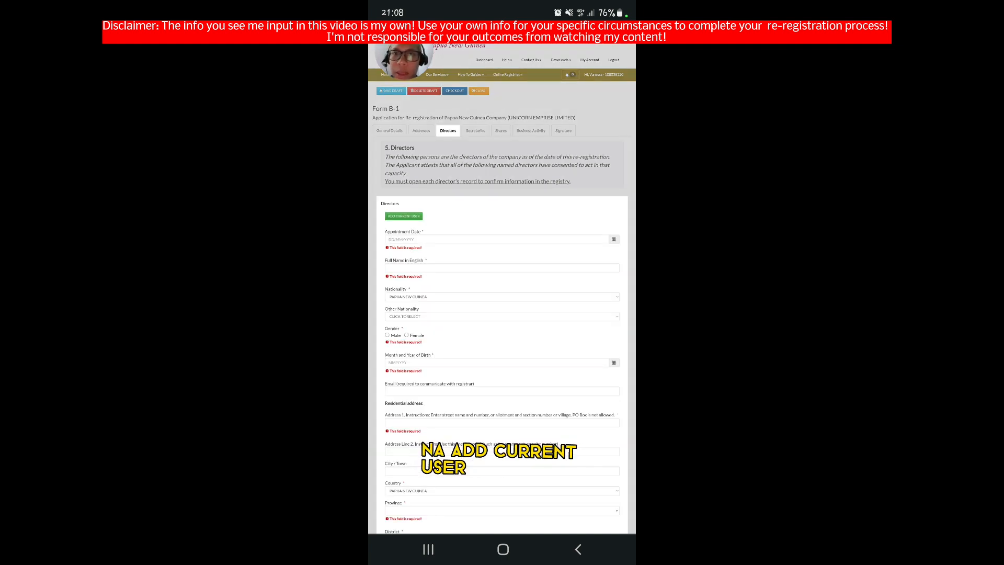
pyautogui.click(403, 216)
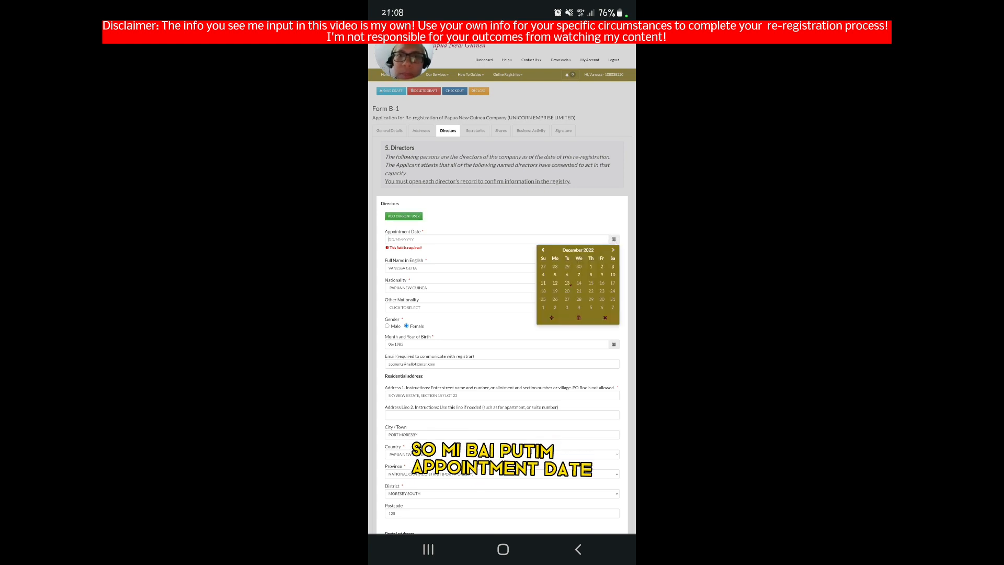
pyautogui.click(496, 239)
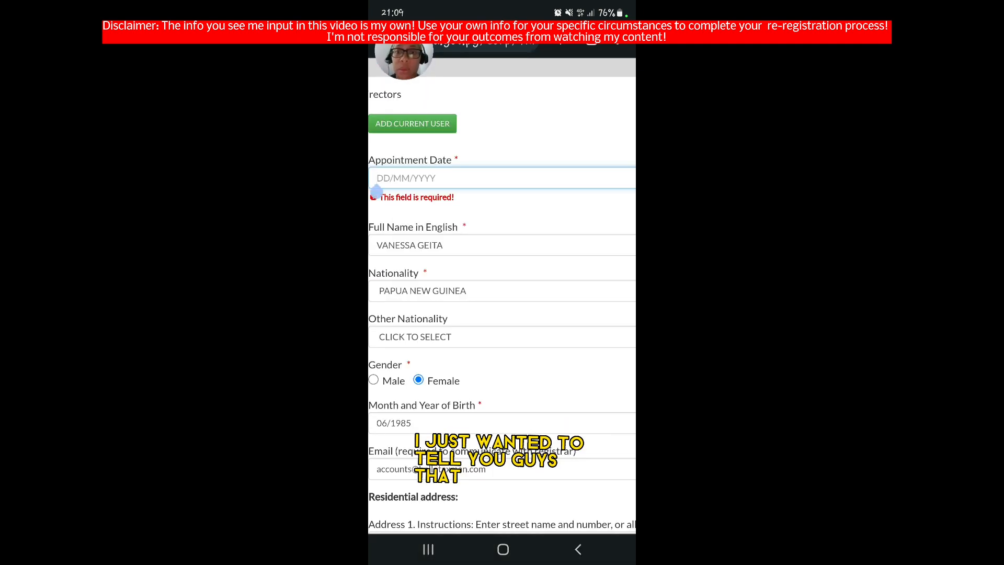
pyautogui.scroll(-3)
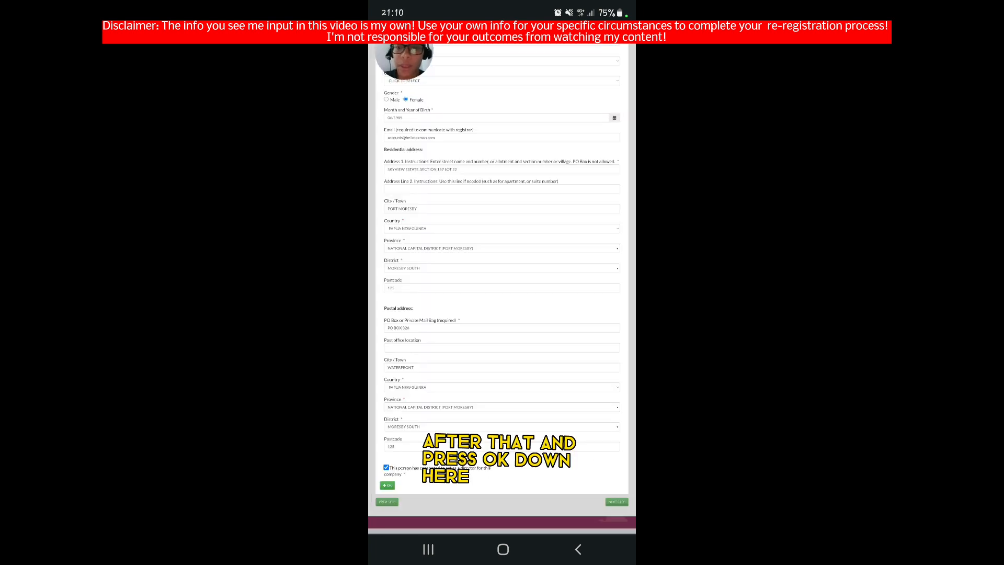
pyautogui.click(388, 485)
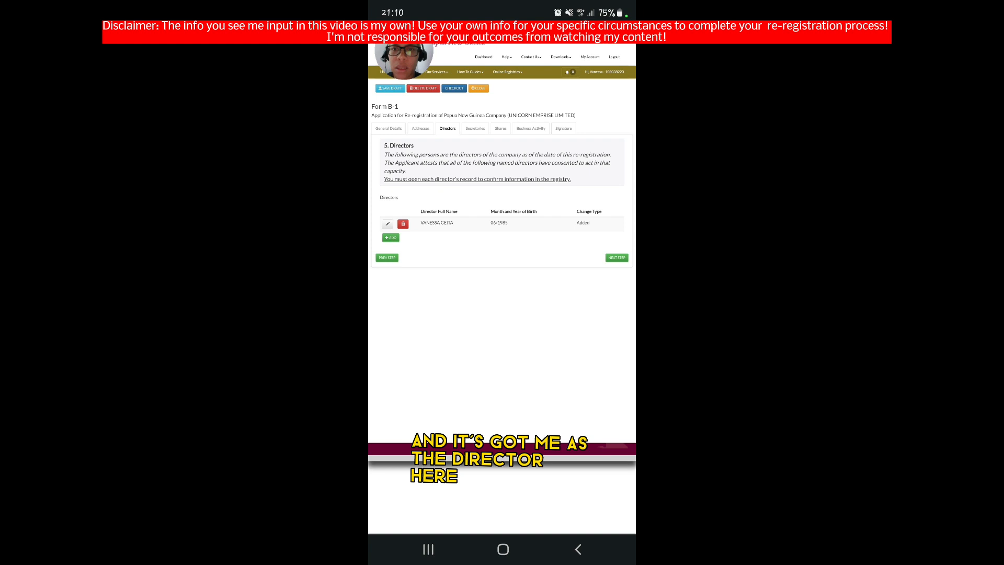
# - Continue from Directors to the Secretaries tab
pyautogui.click(616, 257)
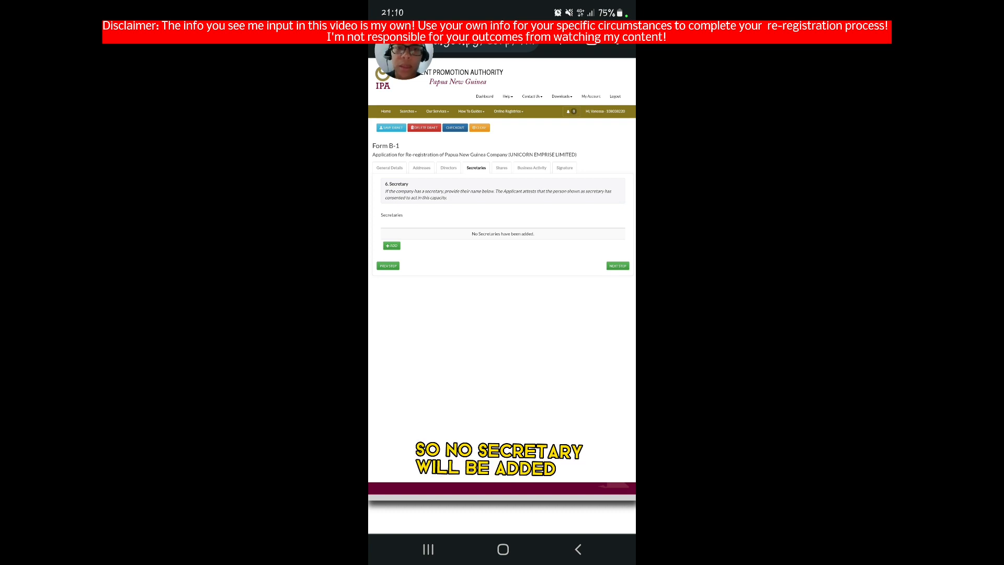
# - Skip secretaries and save a 100-share bundle held by the director as an individual shareholder
pyautogui.click(501, 168)
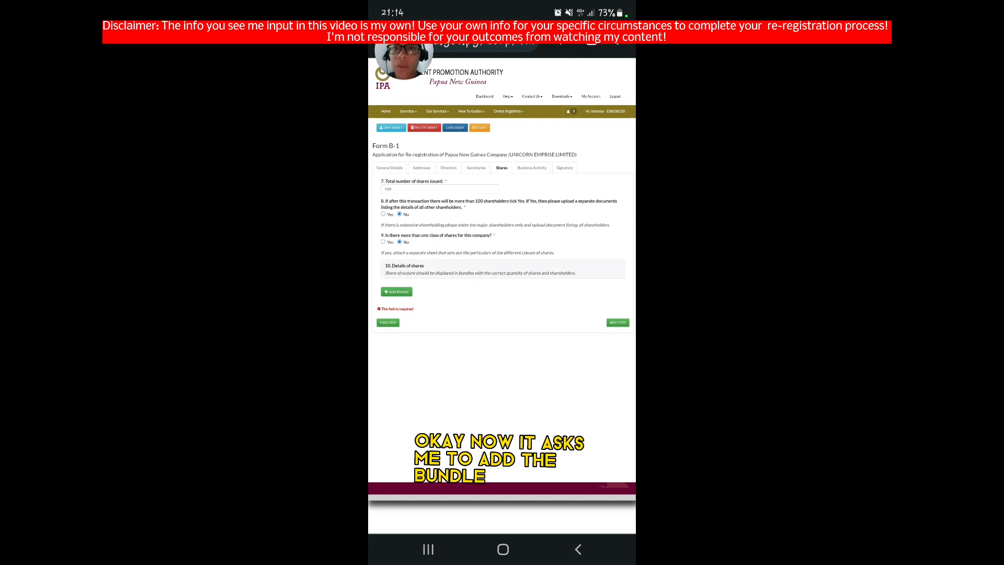
pyautogui.click(396, 291)
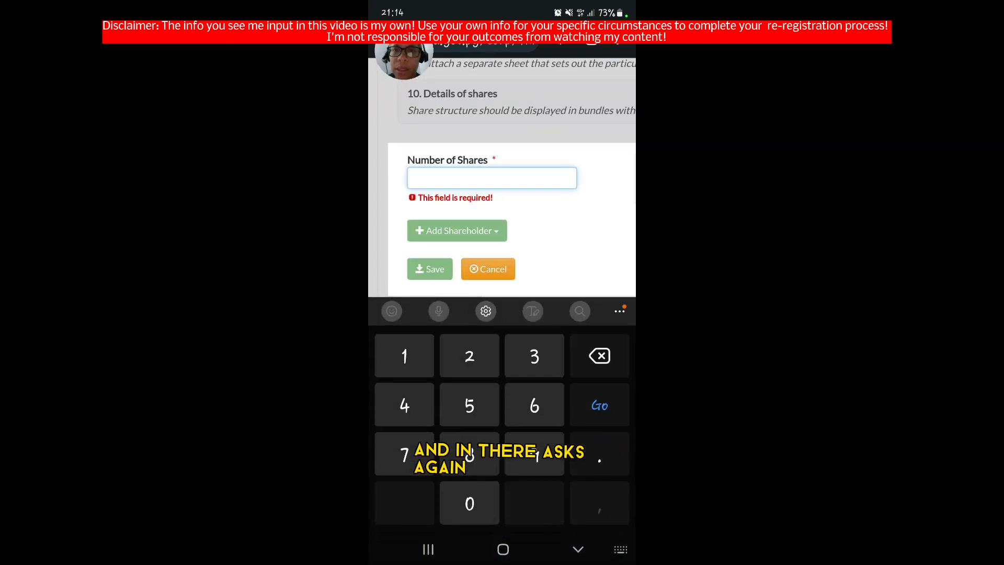
pyautogui.write('100')
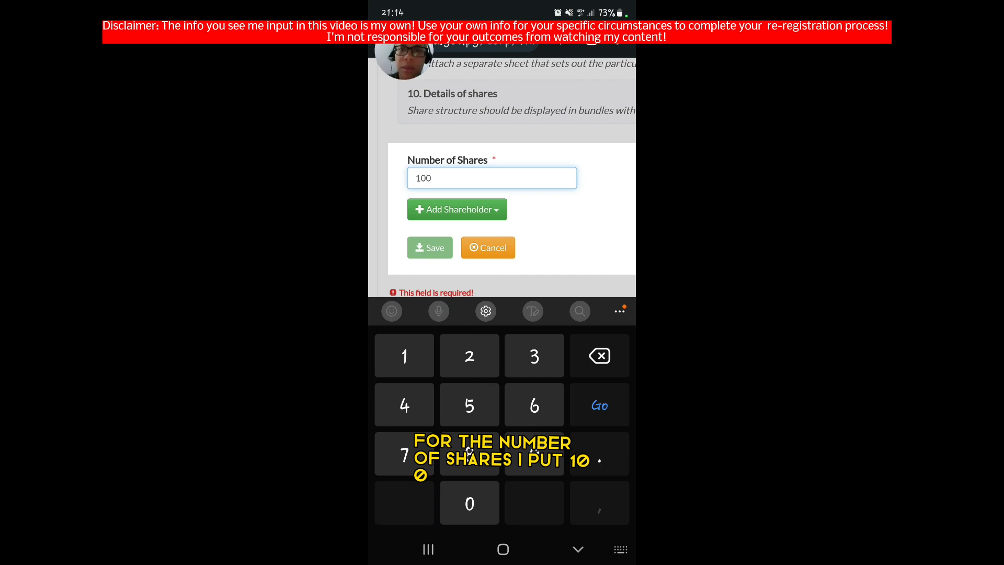
pyautogui.click(456, 209)
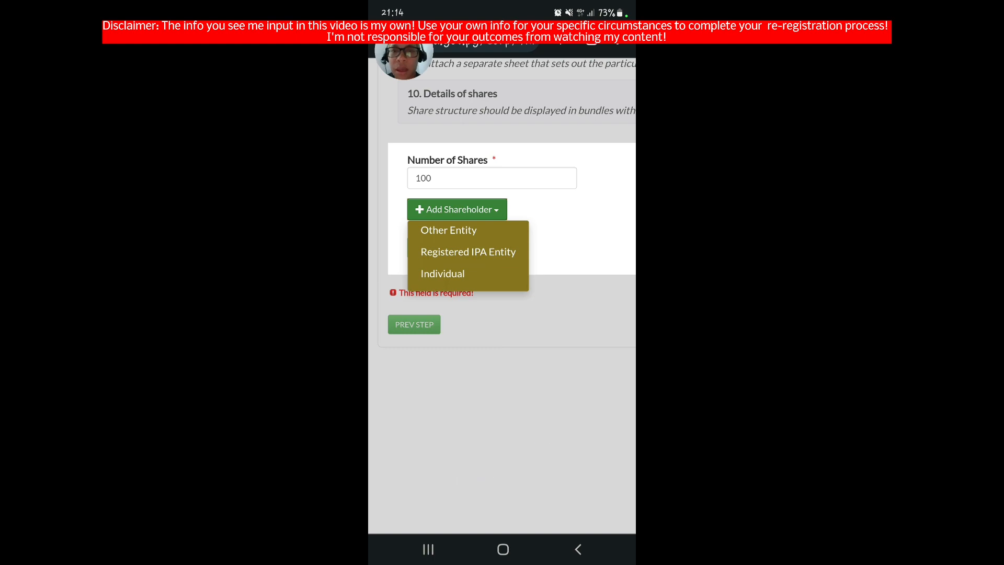
pyautogui.click(442, 273)
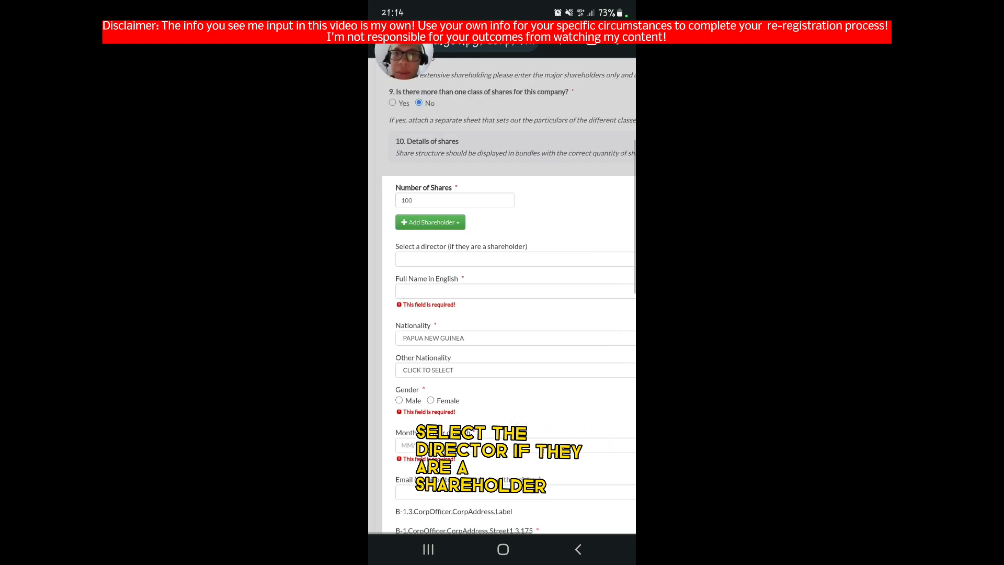
pyautogui.click(512, 259)
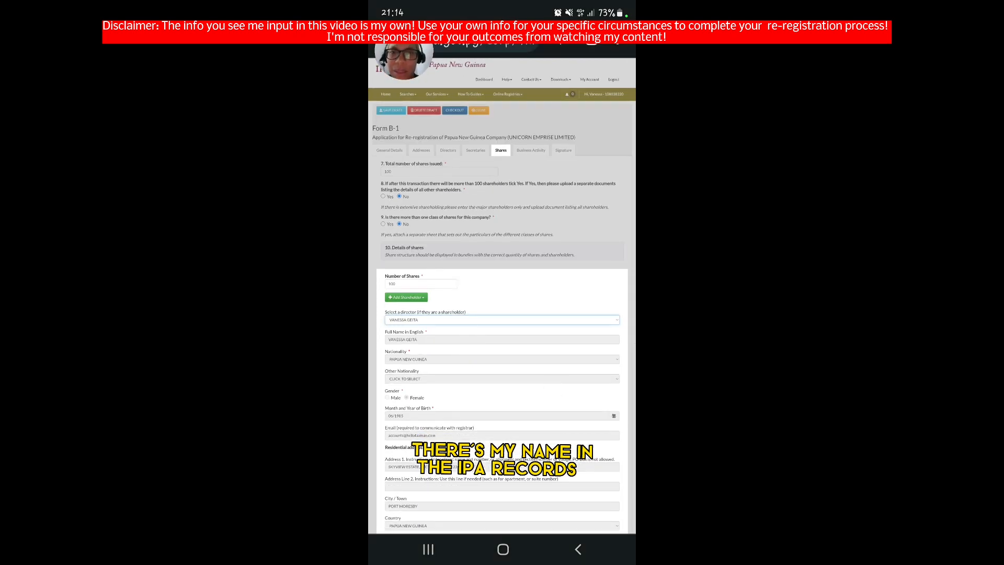
pyautogui.scroll(-3)
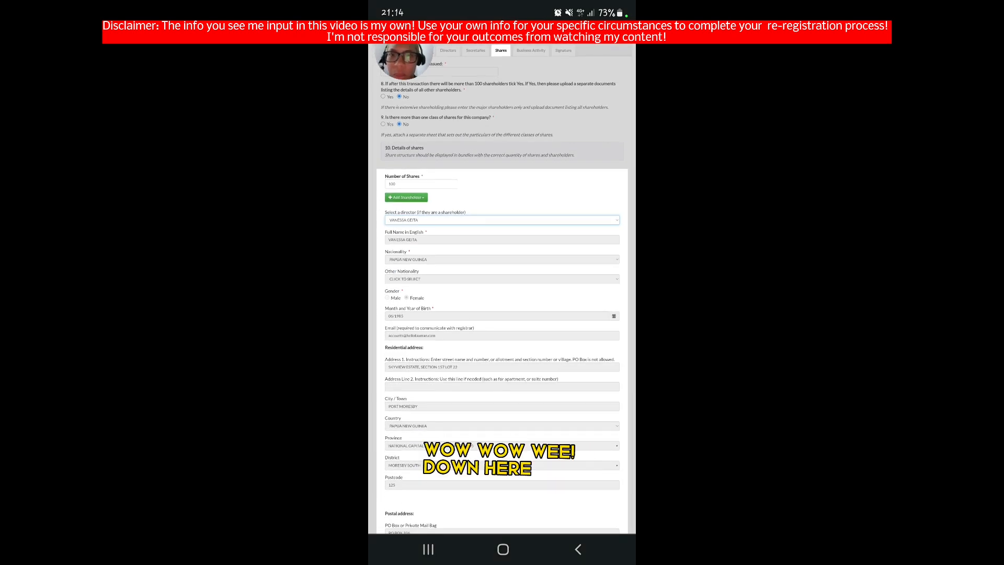
pyautogui.scroll(-3)
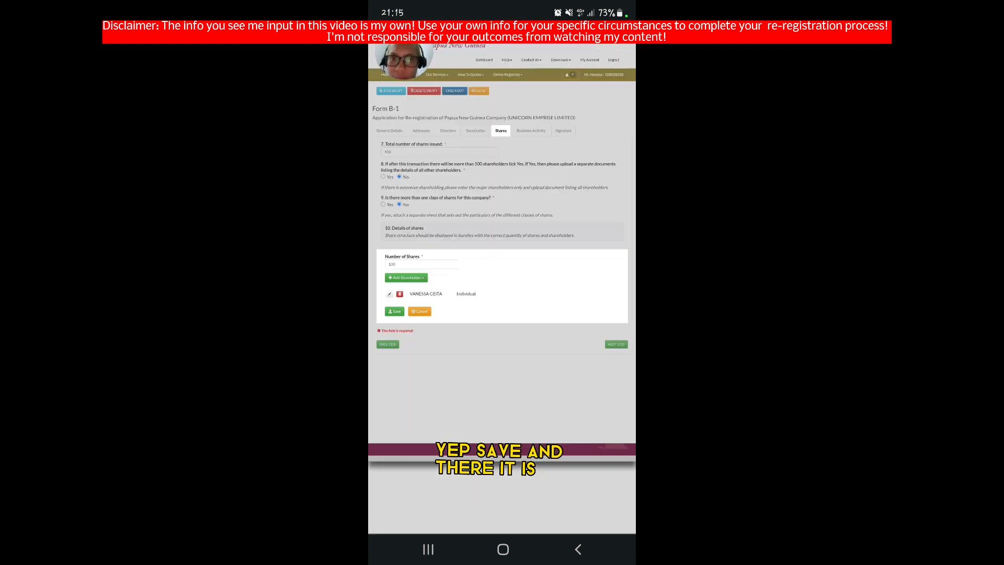
pyautogui.click(394, 311)
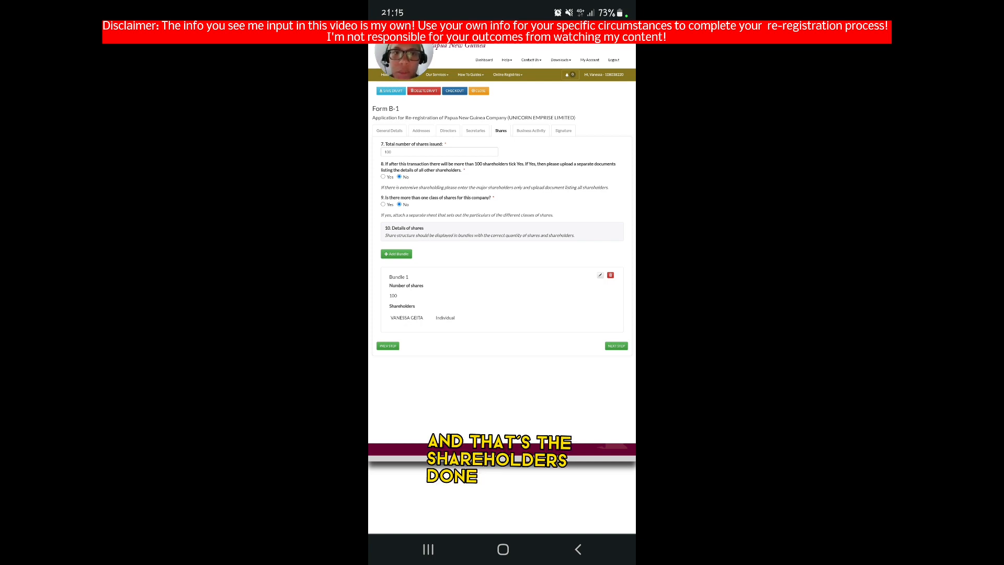
pyautogui.click(530, 131)
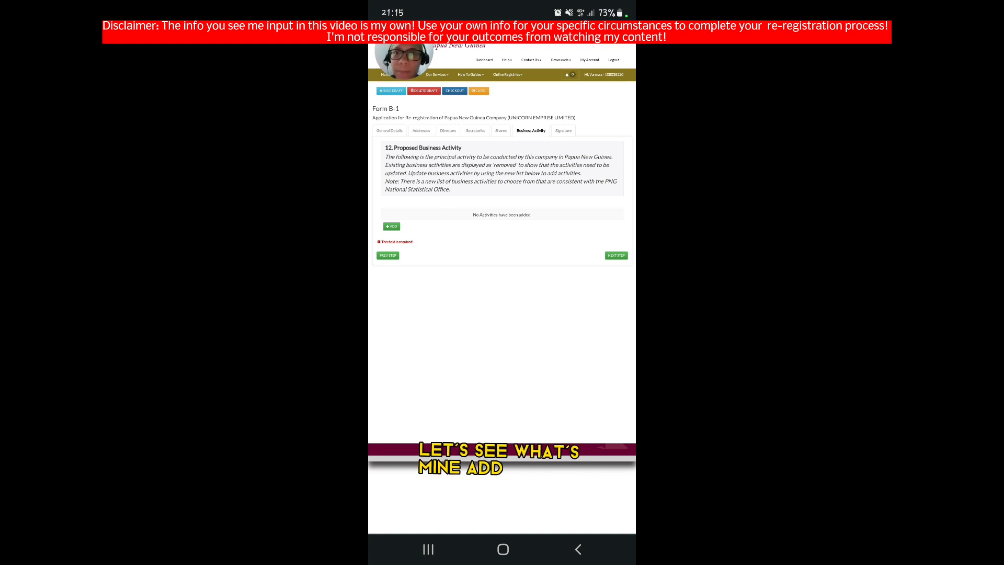
# - Add 'other community, social and personal service activities' as the business activity, then reach Signature
pyautogui.click(391, 226)
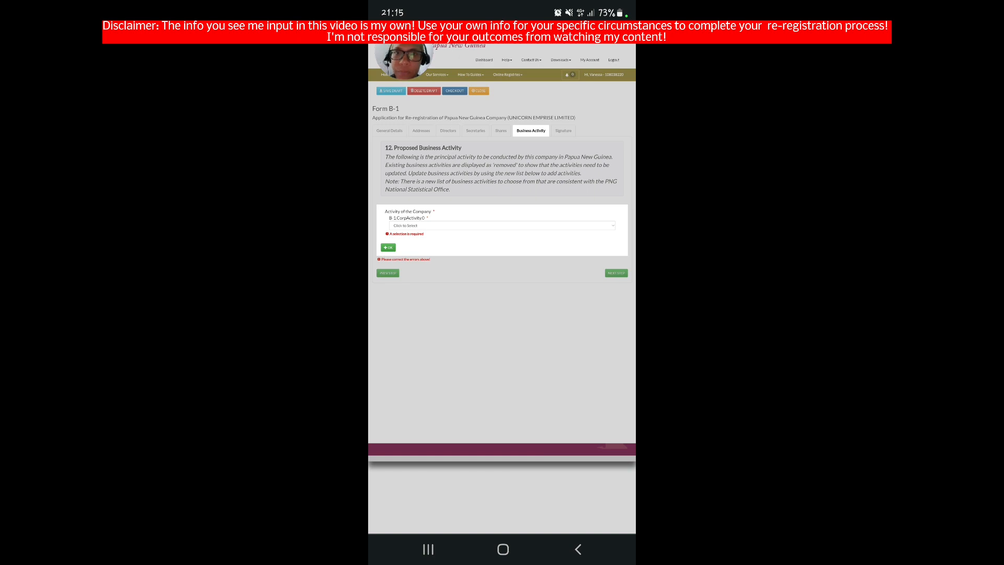
pyautogui.click(501, 225)
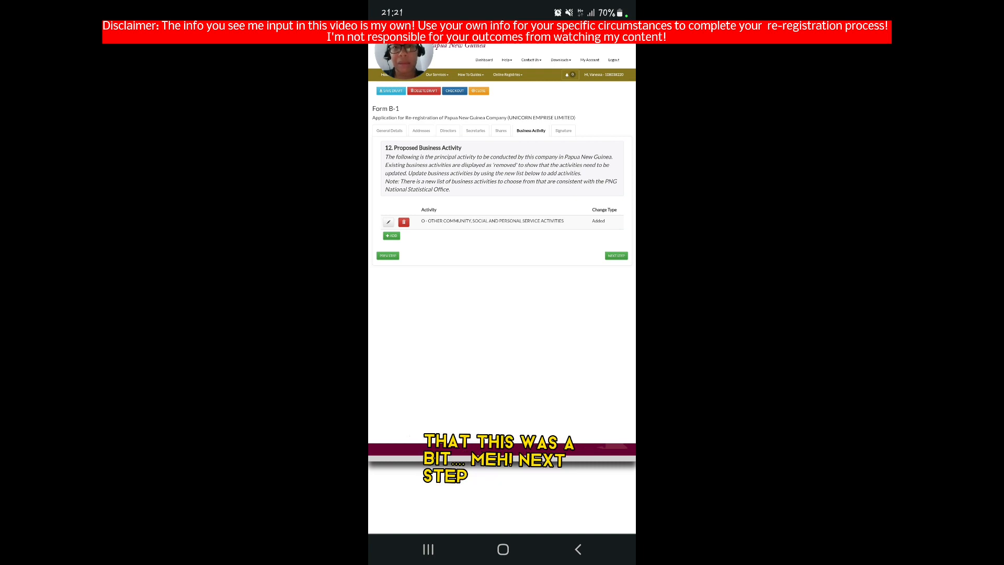
pyautogui.click(615, 256)
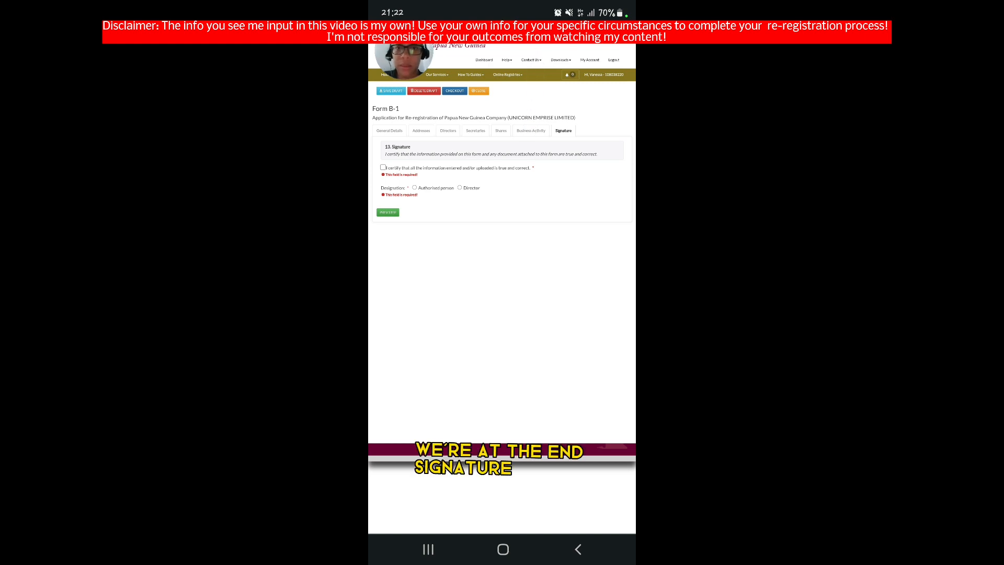
# - Certify the information as true, sign with Director designation, and proceed to checkout
pyautogui.click(383, 168)
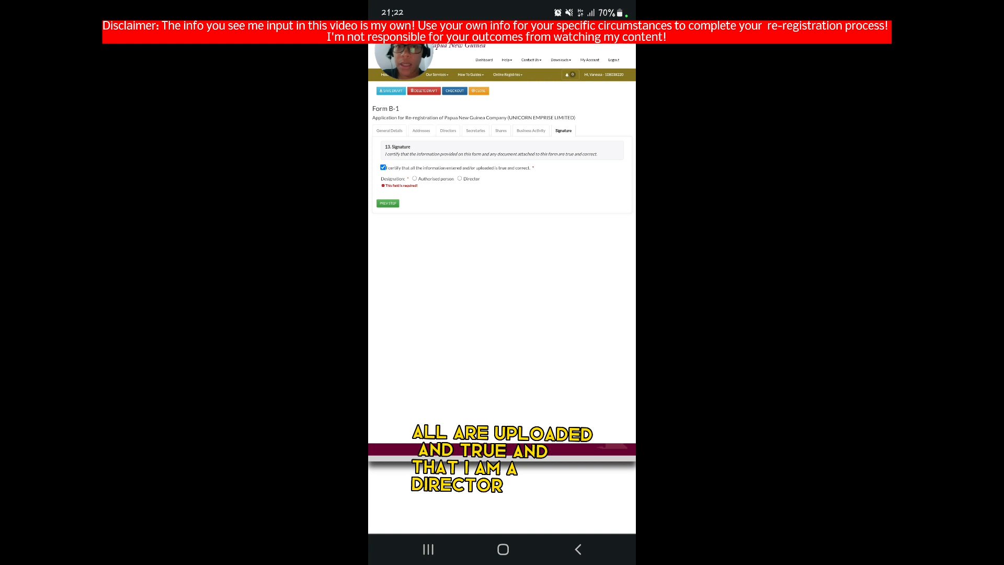
pyautogui.click(459, 179)
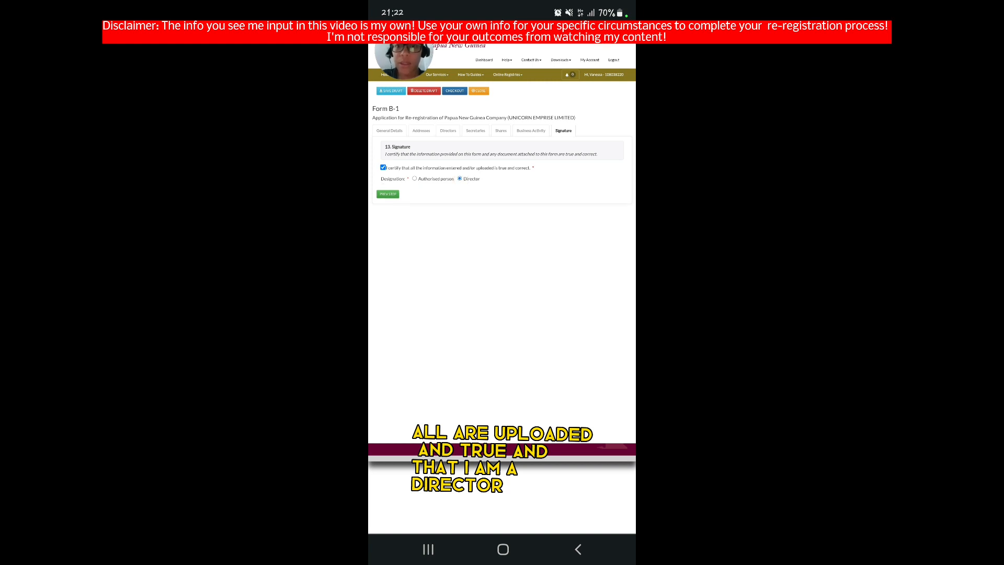
pyautogui.click(454, 90)
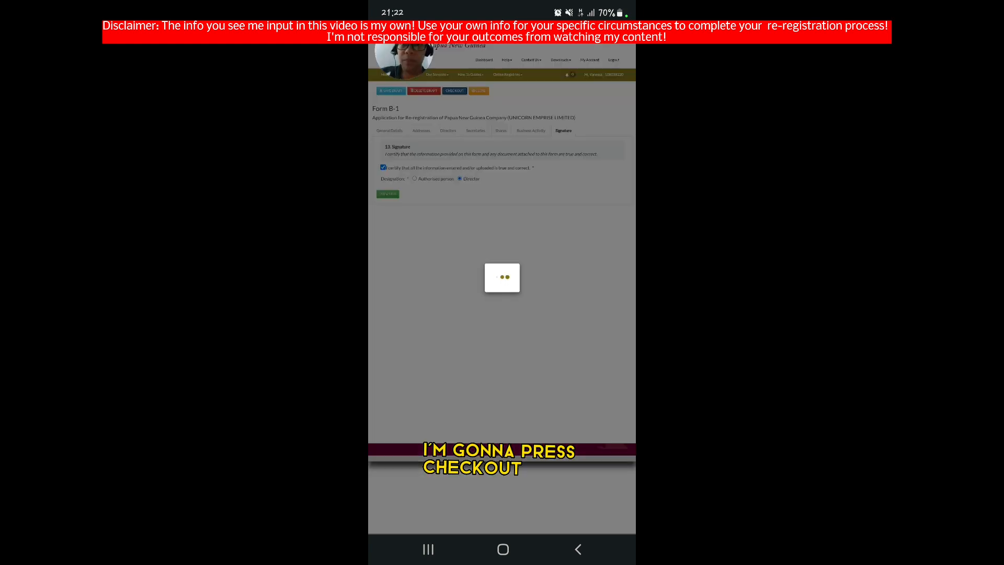
pyautogui.click(454, 90)
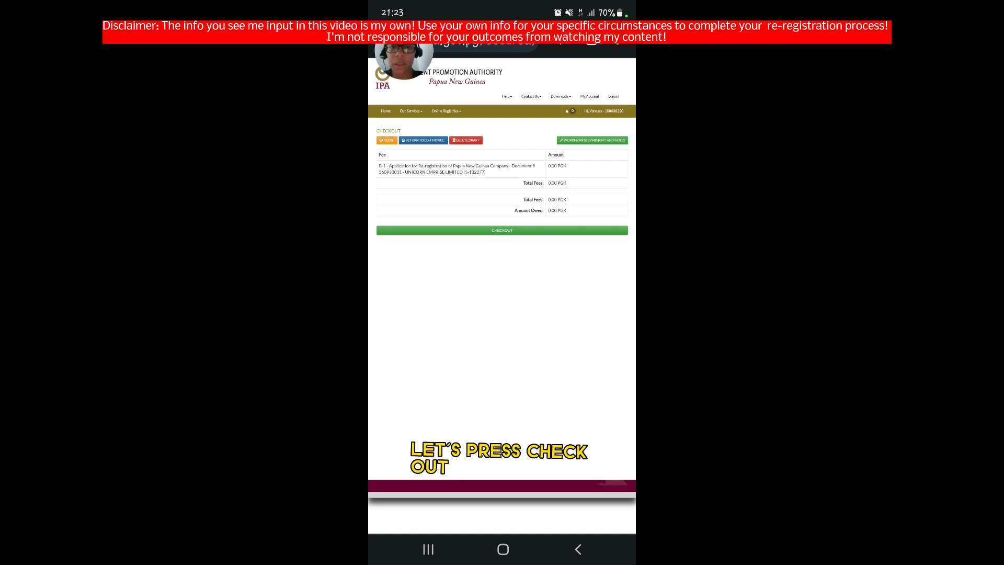
# - Submit the Form B-1 re-registration at checkout with 0.00 PGK due
pyautogui.click(502, 230)
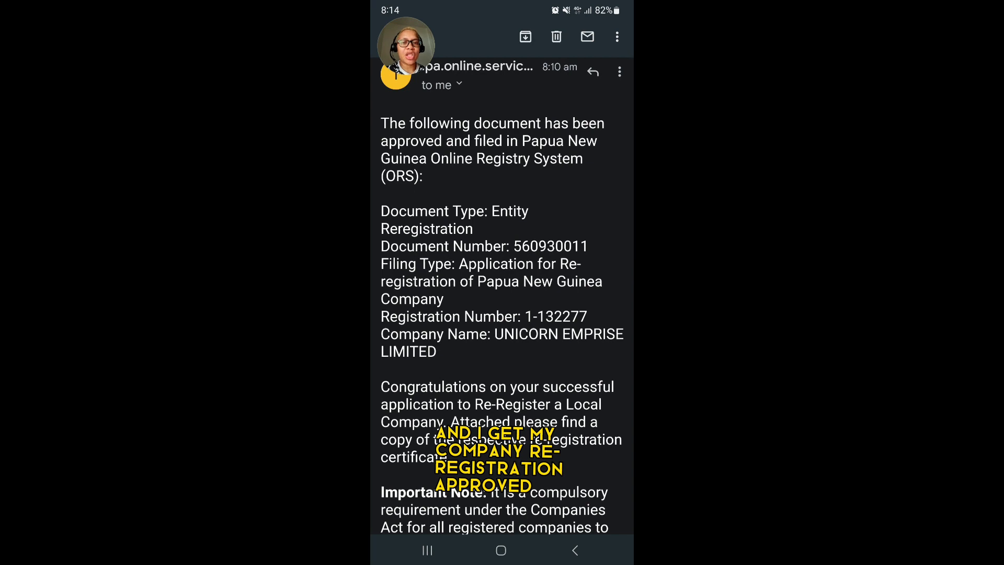
# - Scroll the approval email down to the Certificate of Incorporation and receipt download links
pyautogui.scroll(-3)
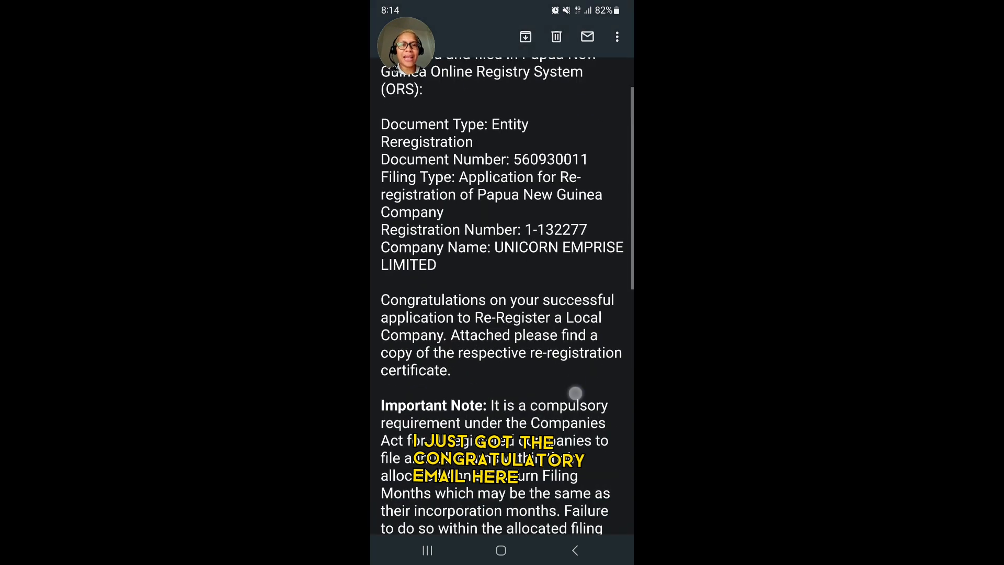
pyautogui.scroll(-3)
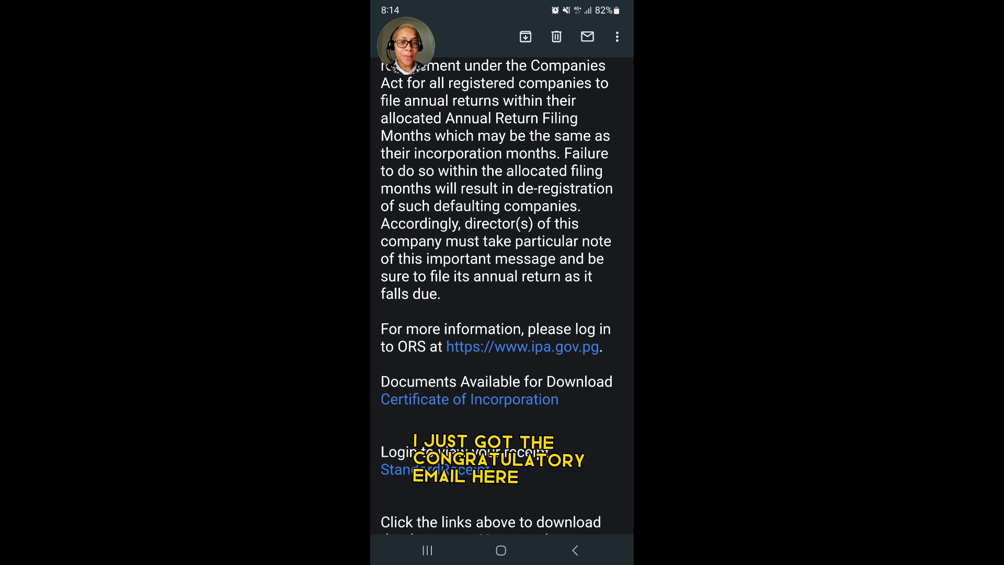
pyautogui.scroll(-3)
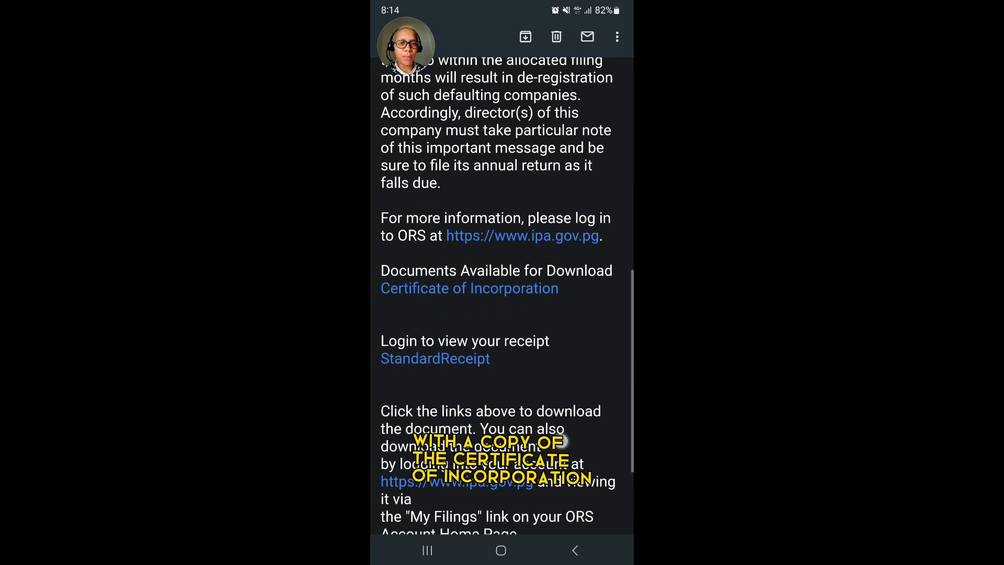